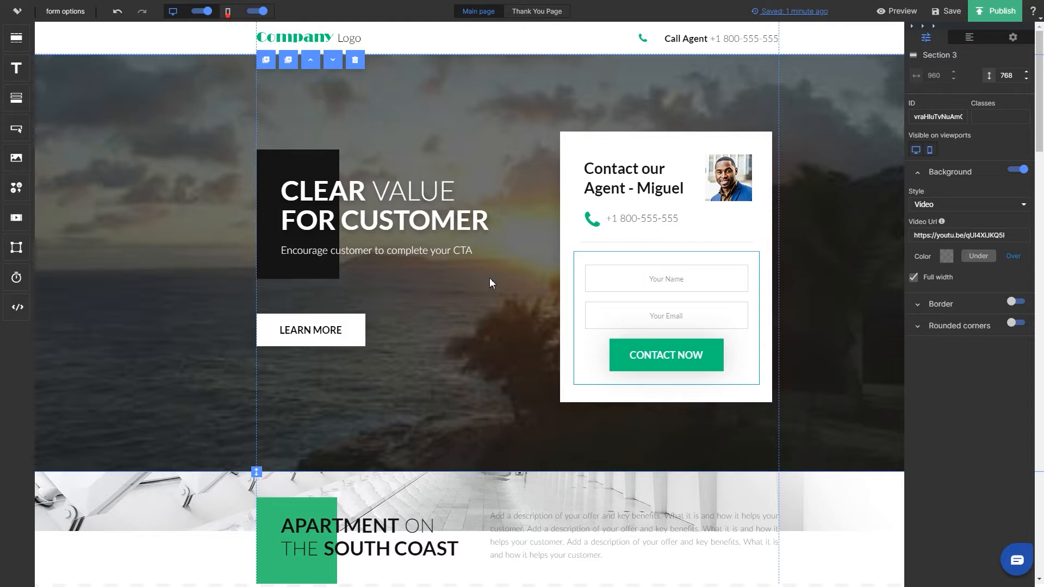
{"action": "mouse_move", "coordinate": [122, 144]}
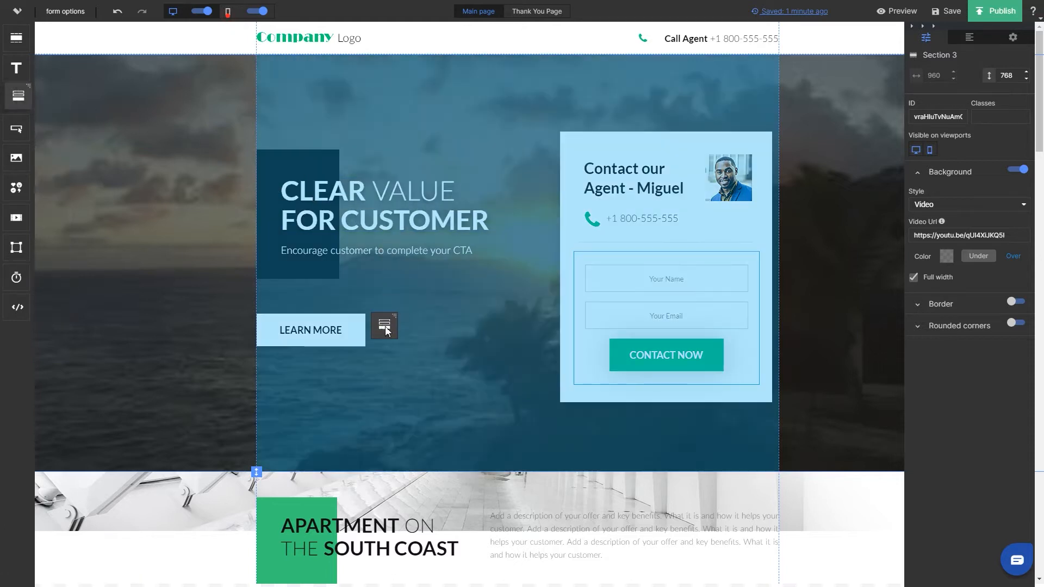
Step: Select the contact form and open its gallery of horizontal form templates
{"action": "left_click", "coordinate": [384, 327]}
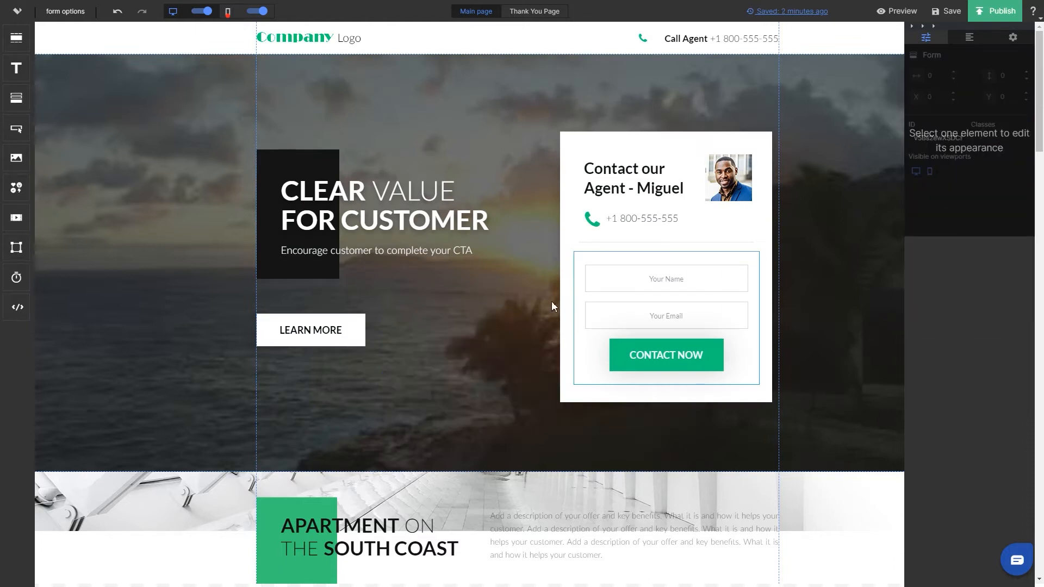
{"action": "left_click", "coordinate": [666, 300]}
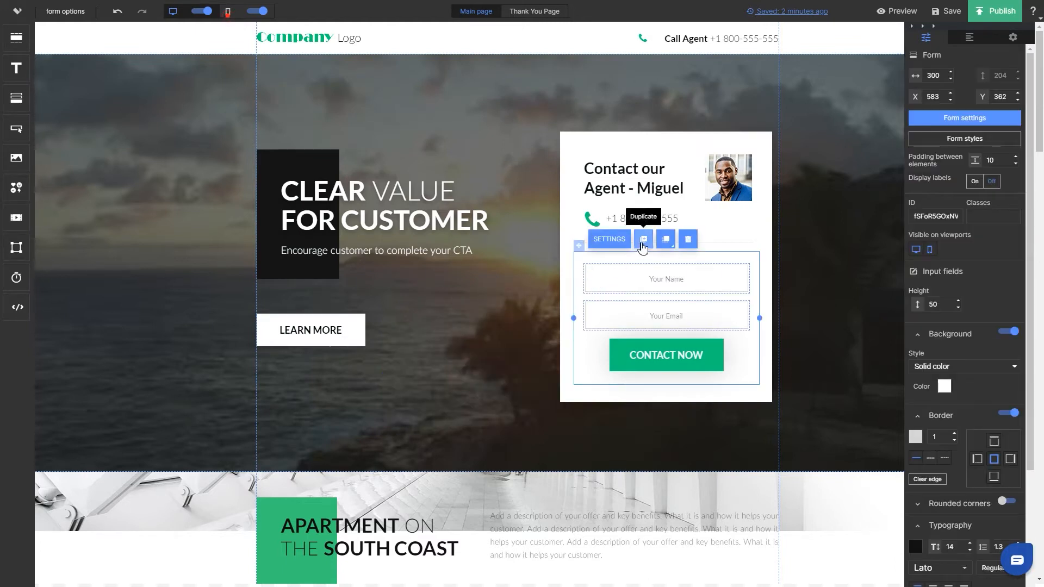
{"action": "mouse_move", "coordinate": [688, 240]}
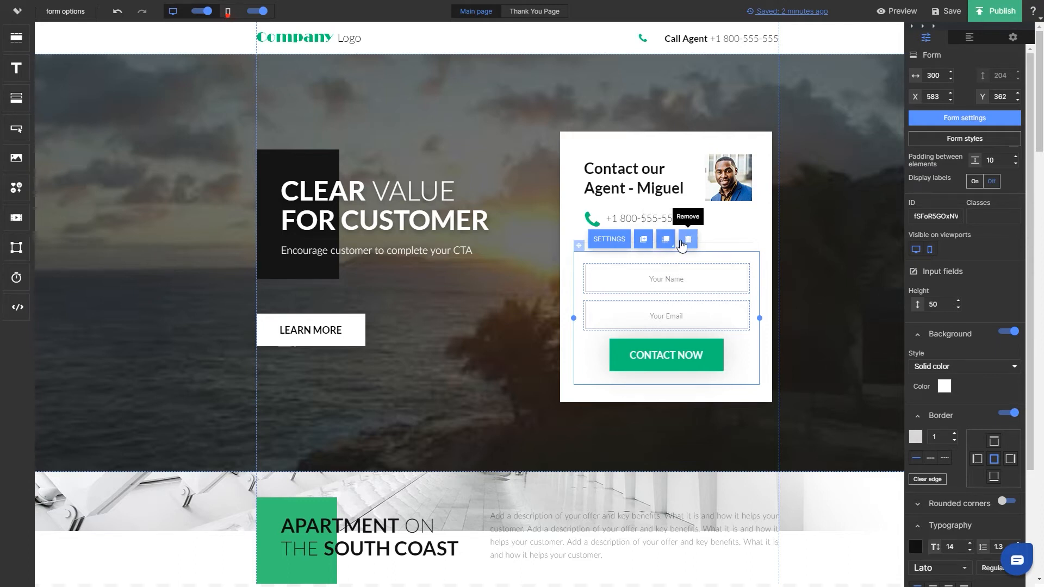
{"action": "left_click", "coordinate": [665, 239]}
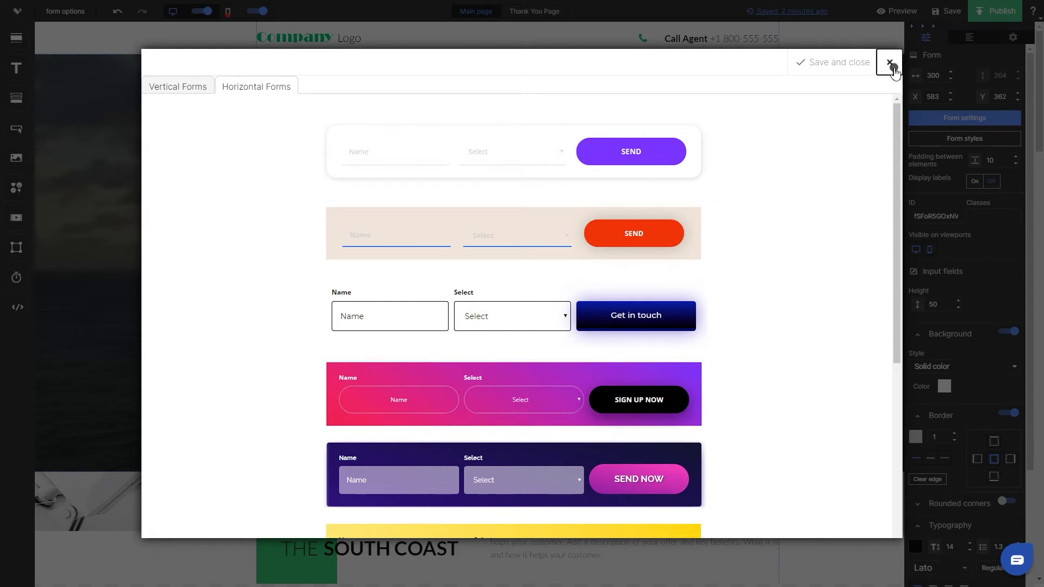
Step: Add a Website field labelled 'Portfolio', keep it required, and reach the after-submission options
{"action": "left_click", "coordinate": [892, 62]}
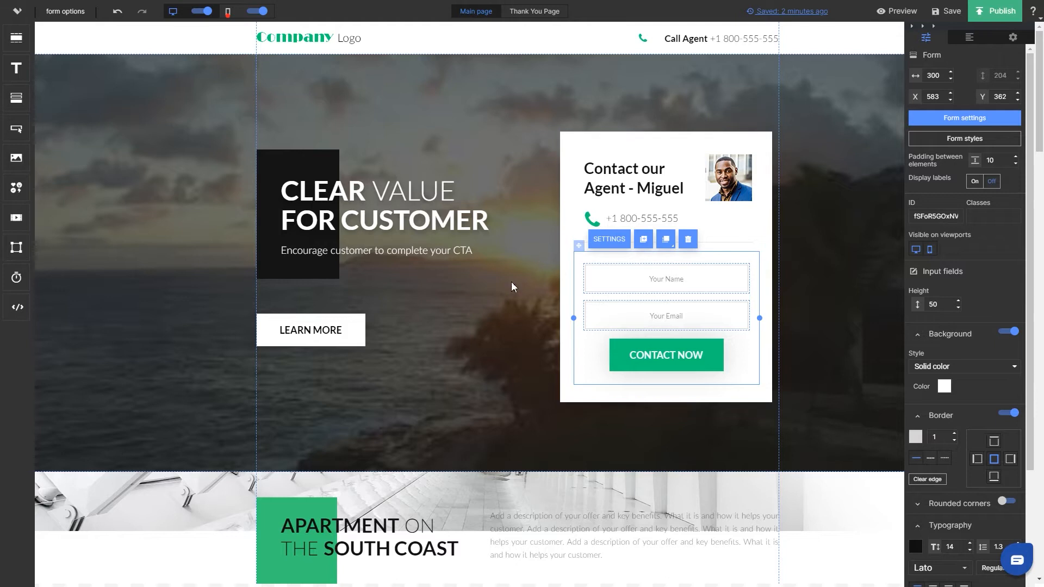
{"action": "mouse_move", "coordinate": [594, 253]}
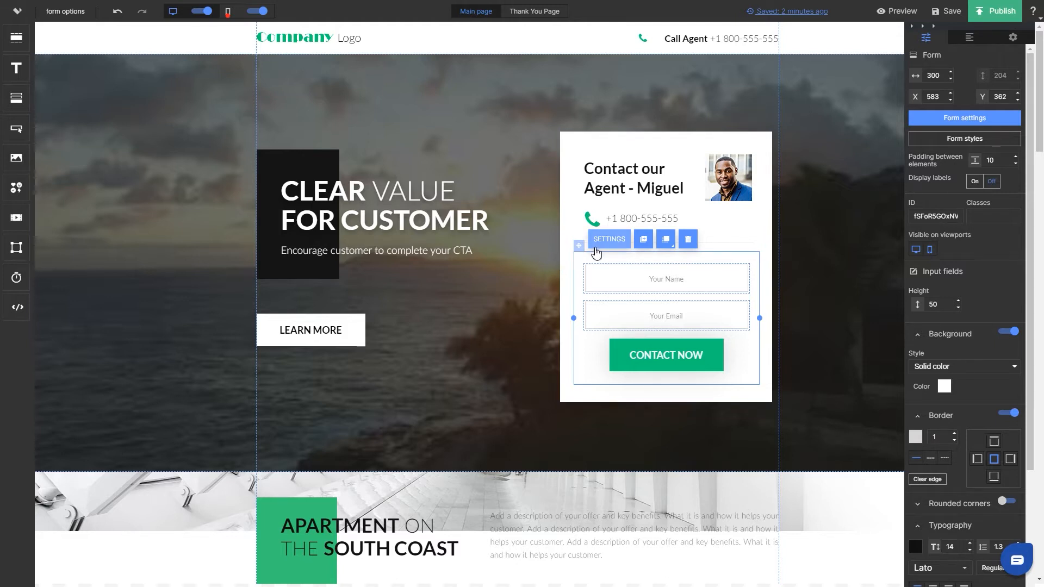
{"action": "left_click", "coordinate": [607, 238]}
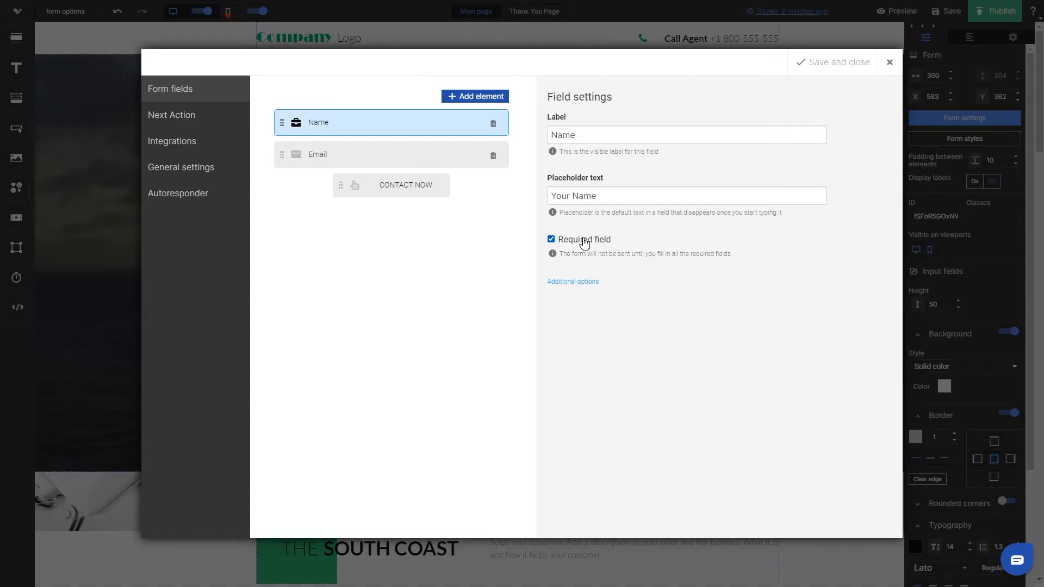
{"action": "mouse_move", "coordinate": [457, 258]}
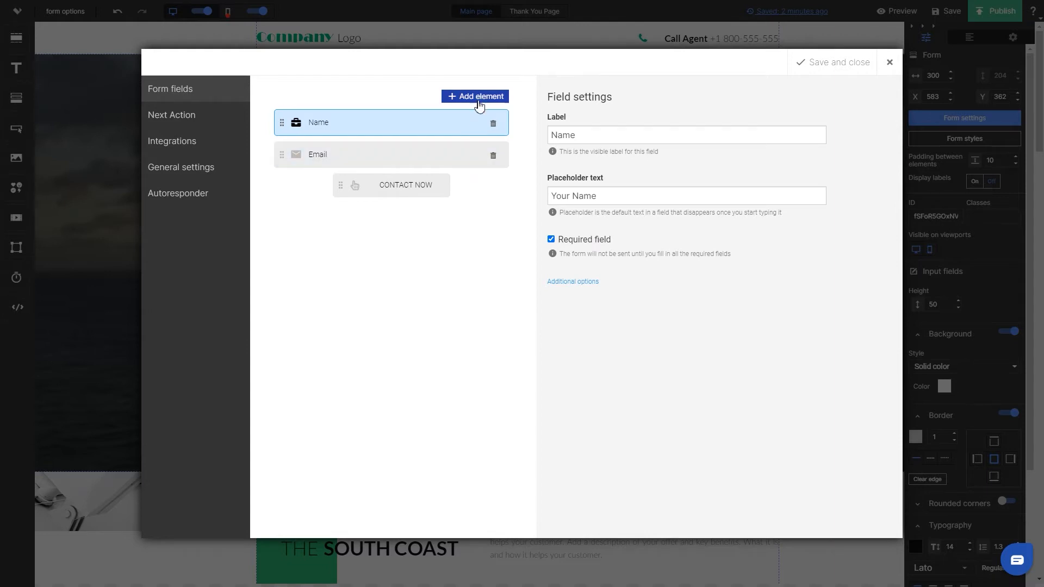
{"action": "left_click", "coordinate": [475, 96]}
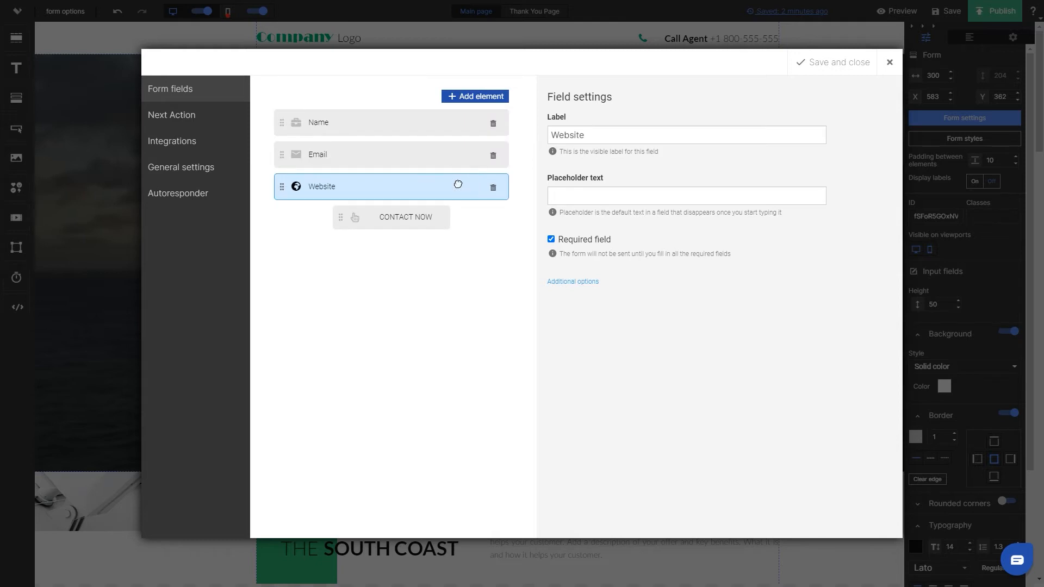
{"action": "mouse_move", "coordinate": [486, 186]}
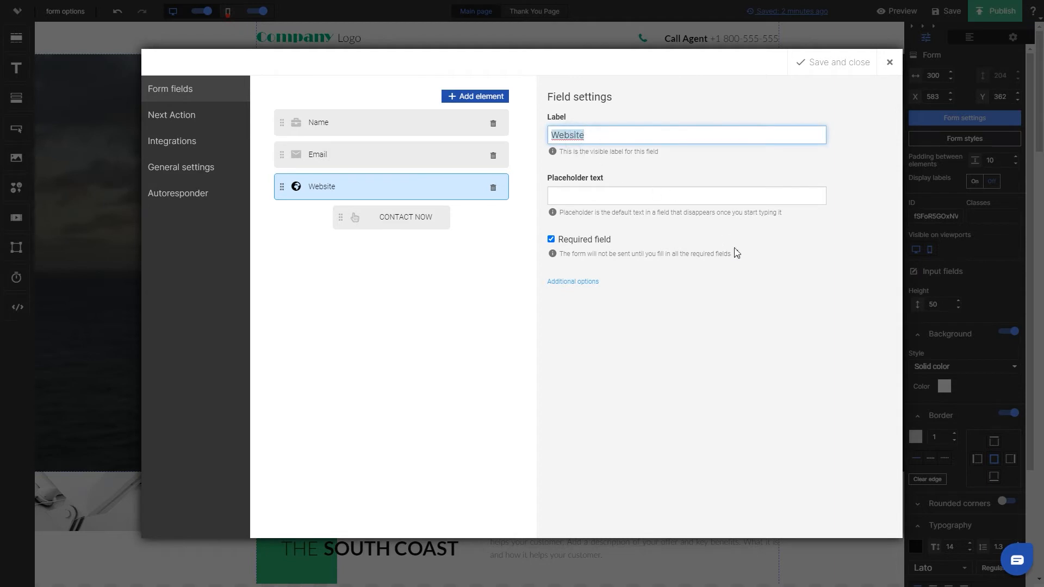
{"action": "type", "text": "po"}
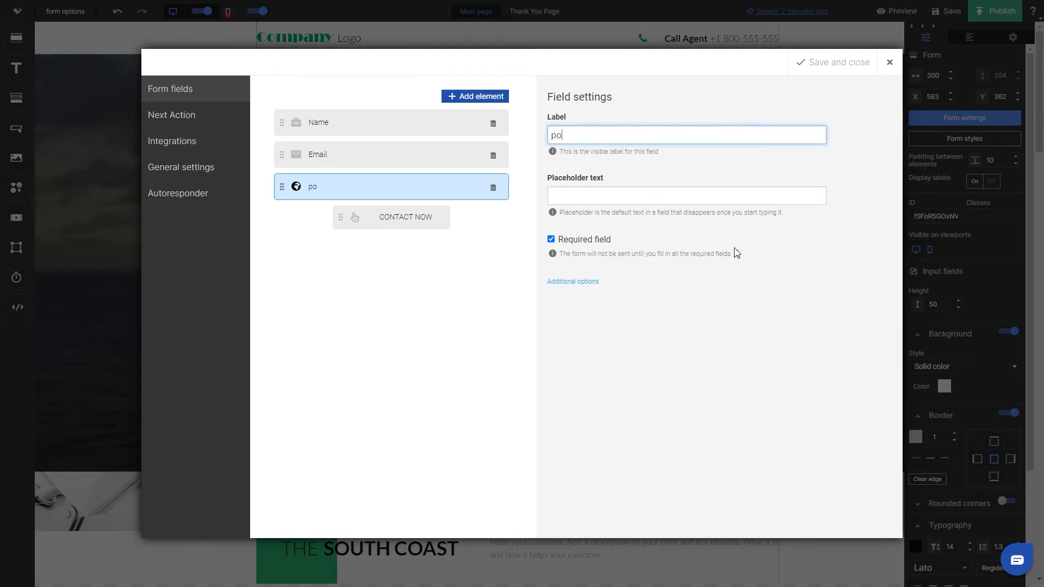
{"action": "type", "text": "rtfolio"}
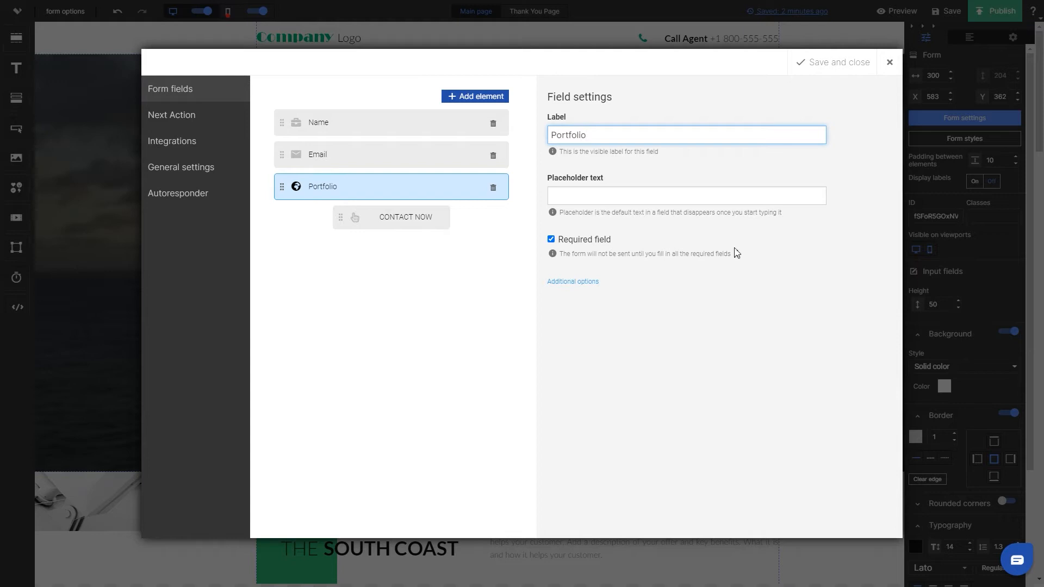
{"action": "left_click", "coordinate": [551, 240]}
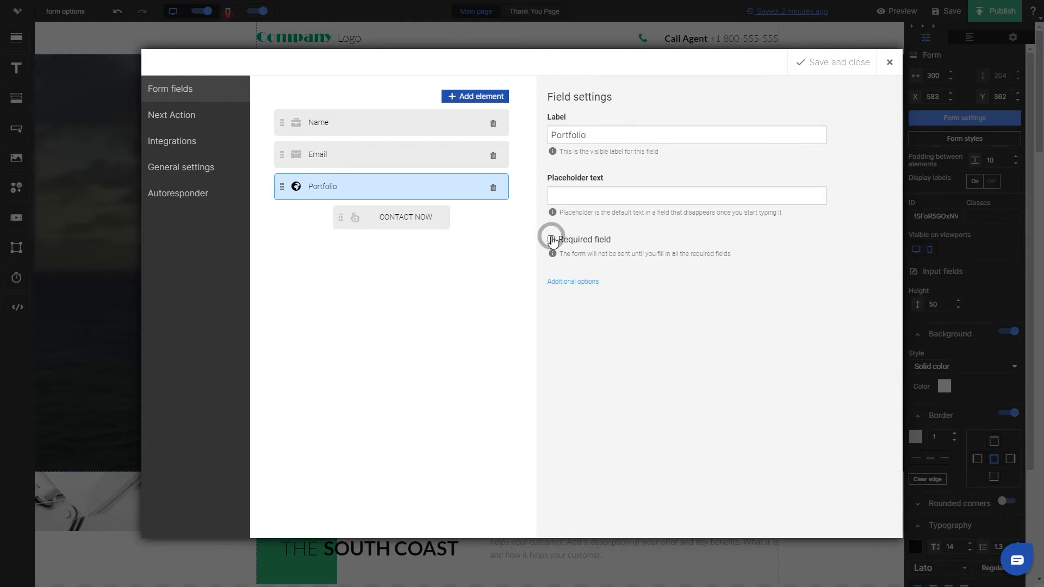
{"action": "left_click", "coordinate": [551, 240]}
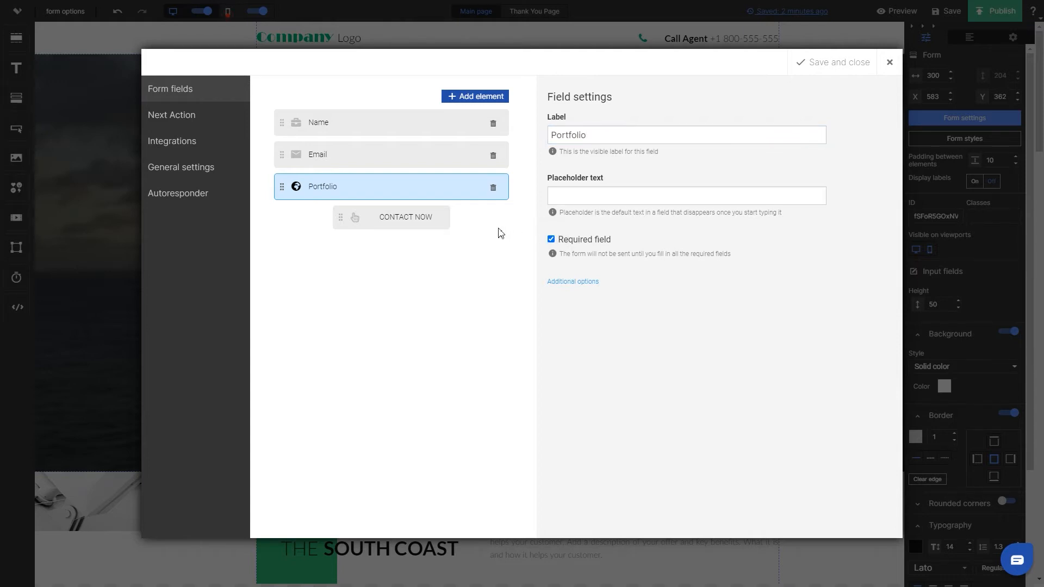
{"action": "left_click", "coordinate": [404, 216]}
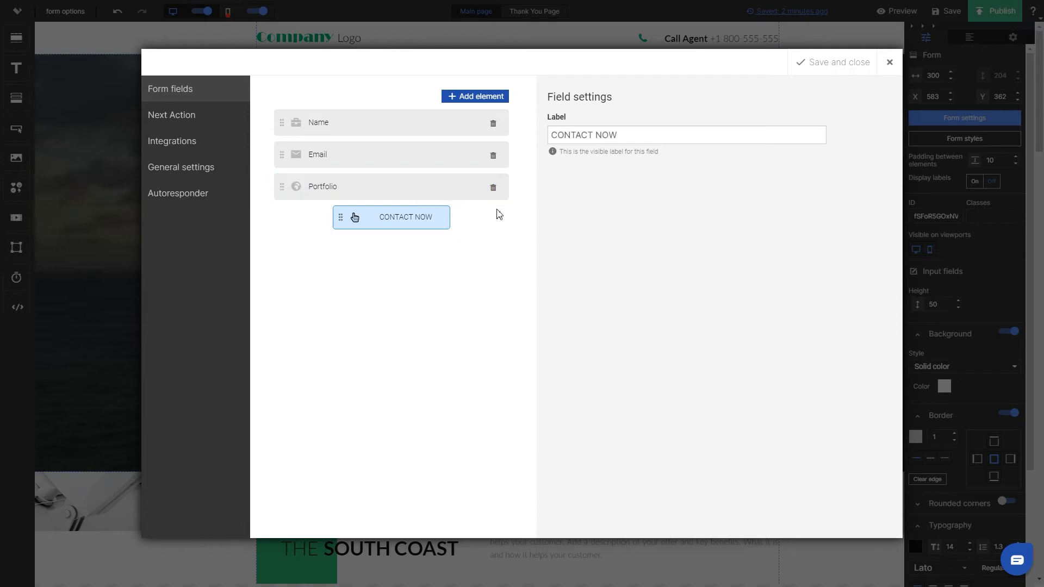
{"action": "mouse_move", "coordinate": [617, 202]}
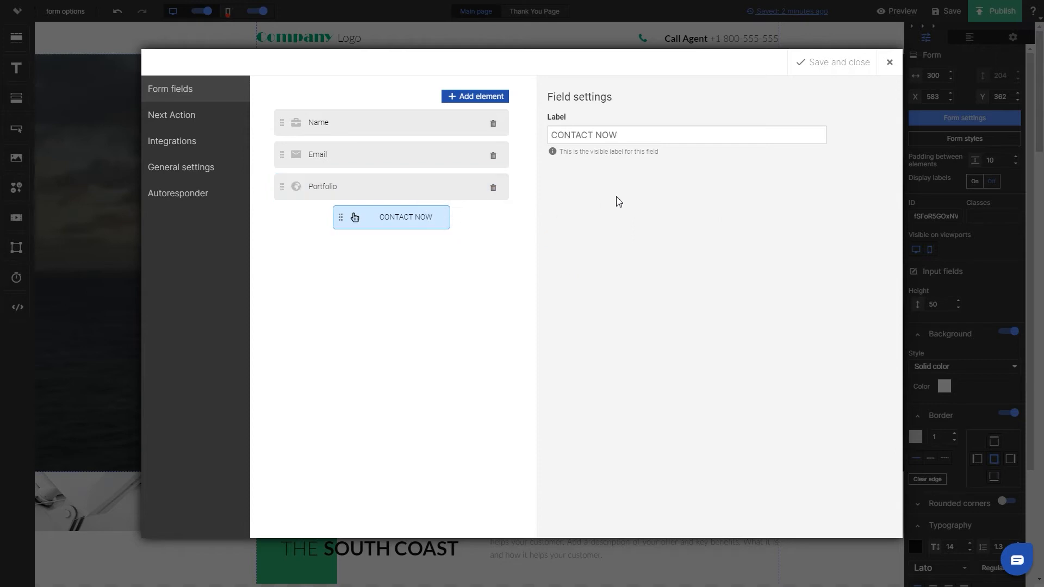
{"action": "left_click", "coordinate": [171, 115]}
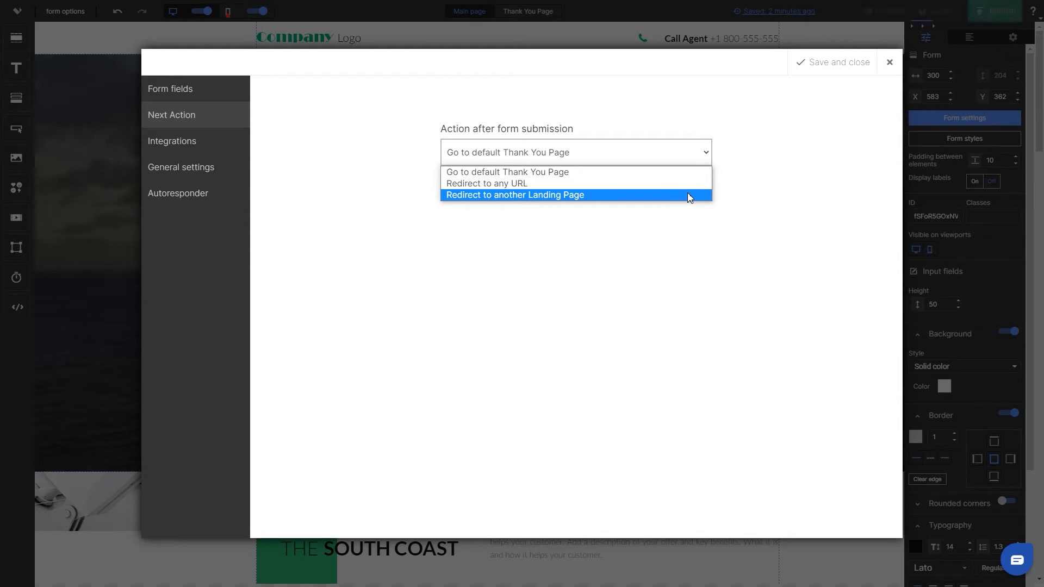
{"action": "mouse_move", "coordinate": [683, 180]}
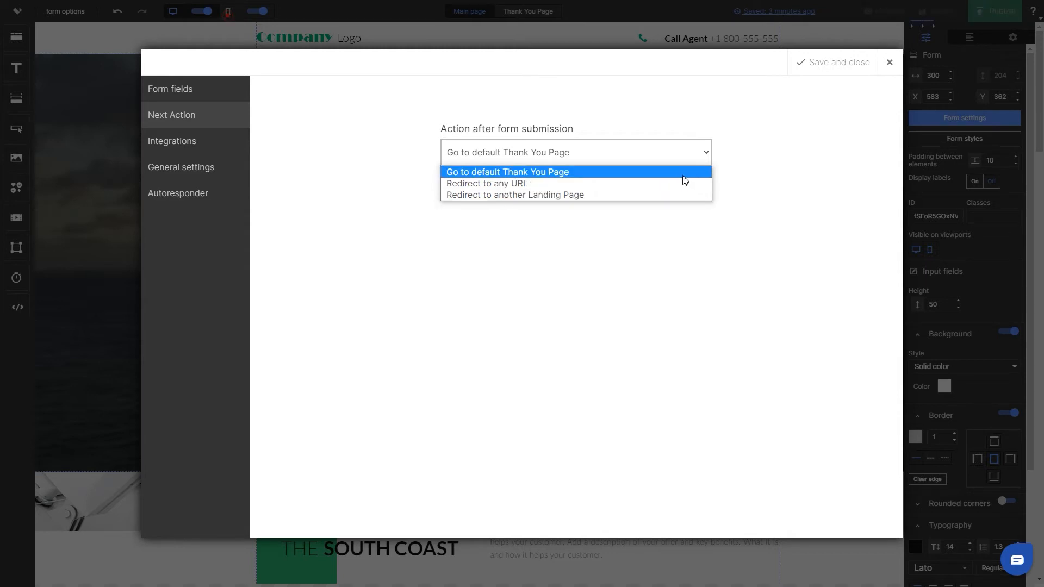
{"action": "mouse_move", "coordinate": [682, 183]}
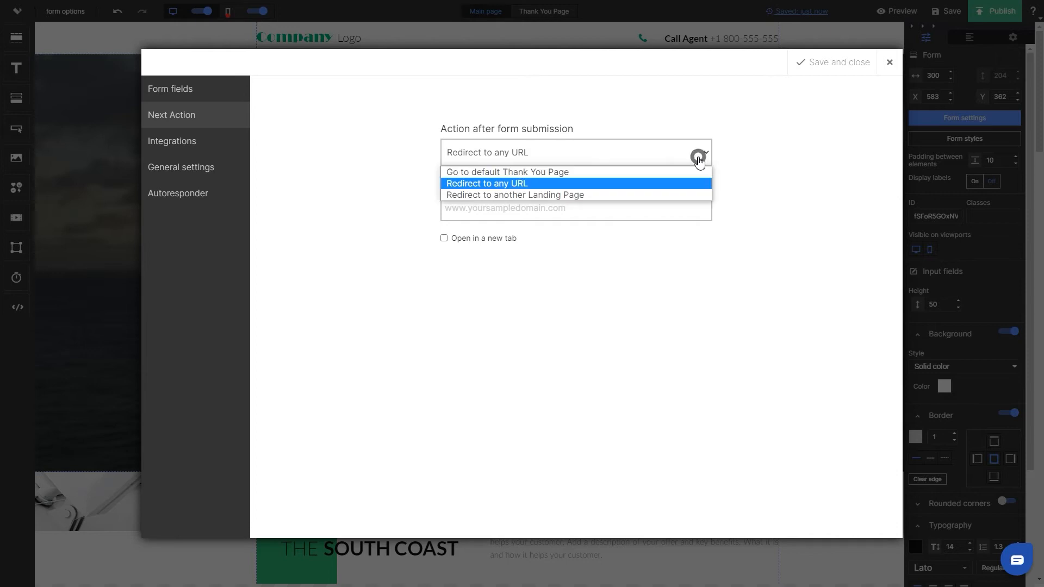
Step: Set the after-submission action to 'Redirect to another Landing Page' with lead data transfer
{"action": "left_click", "coordinate": [514, 195]}
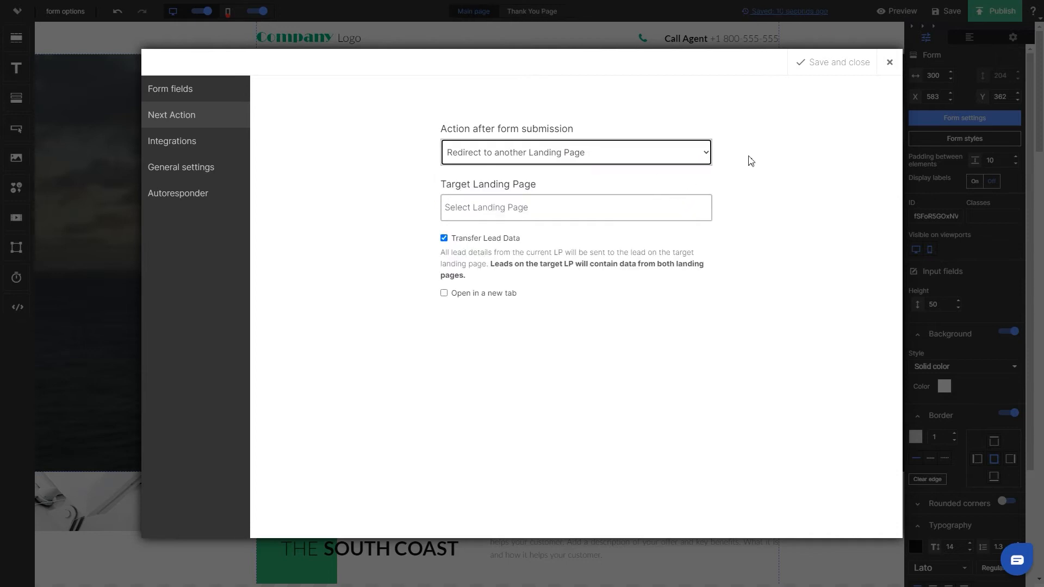
{"action": "mouse_move", "coordinate": [788, 202]}
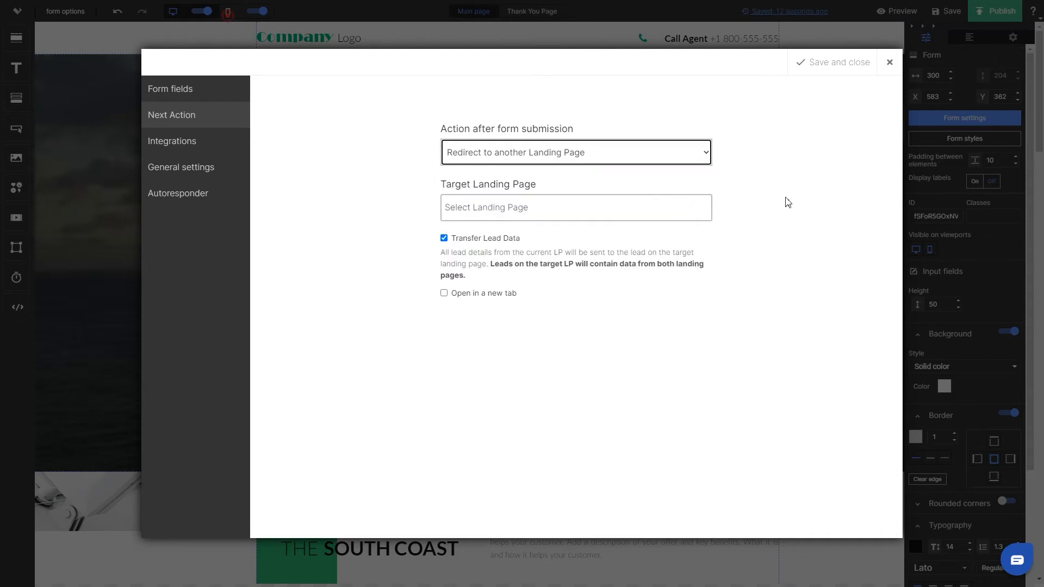
{"action": "mouse_move", "coordinate": [421, 99]}
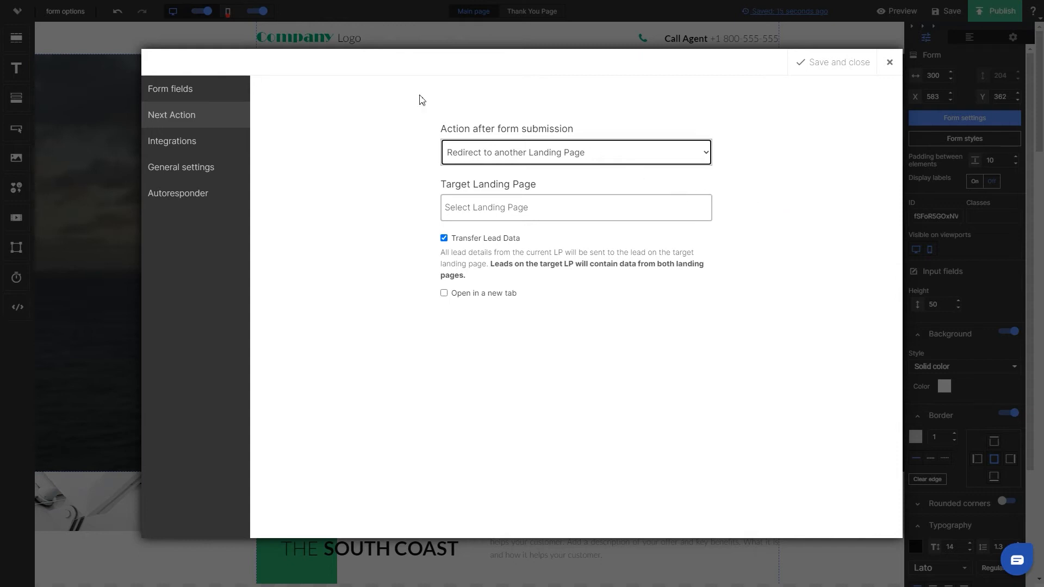
Step: Preview HubSpot in Integrations, then return to the service list with sending method None
{"action": "left_click", "coordinate": [172, 140]}
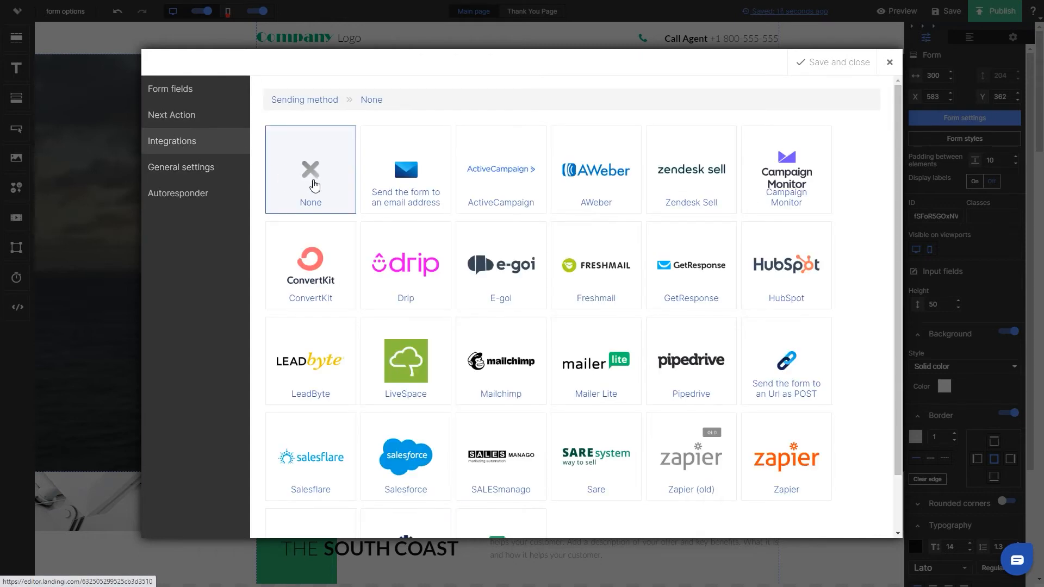
{"action": "mouse_move", "coordinate": [608, 190]}
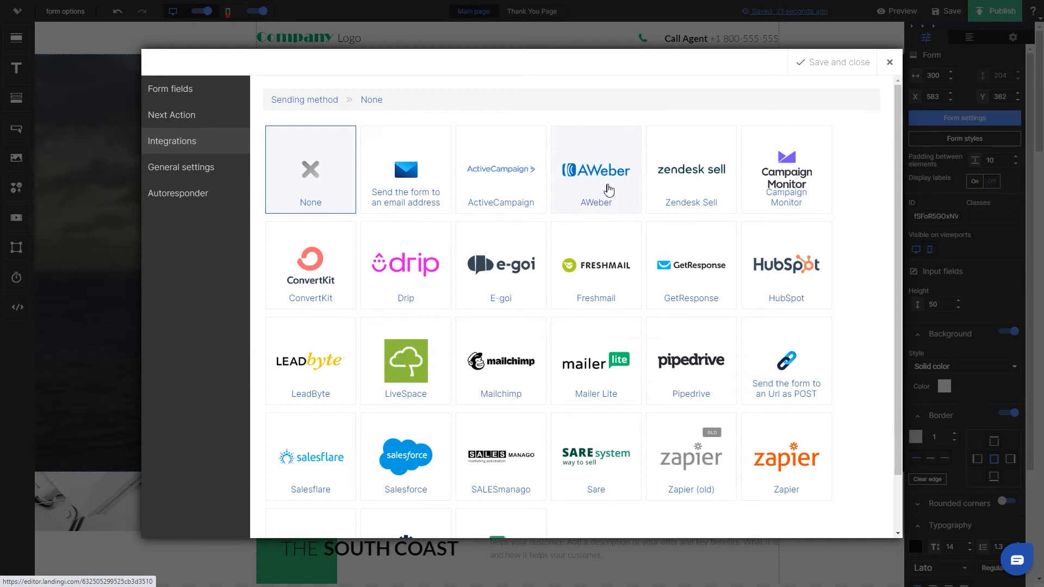
{"action": "mouse_move", "coordinate": [501, 195]}
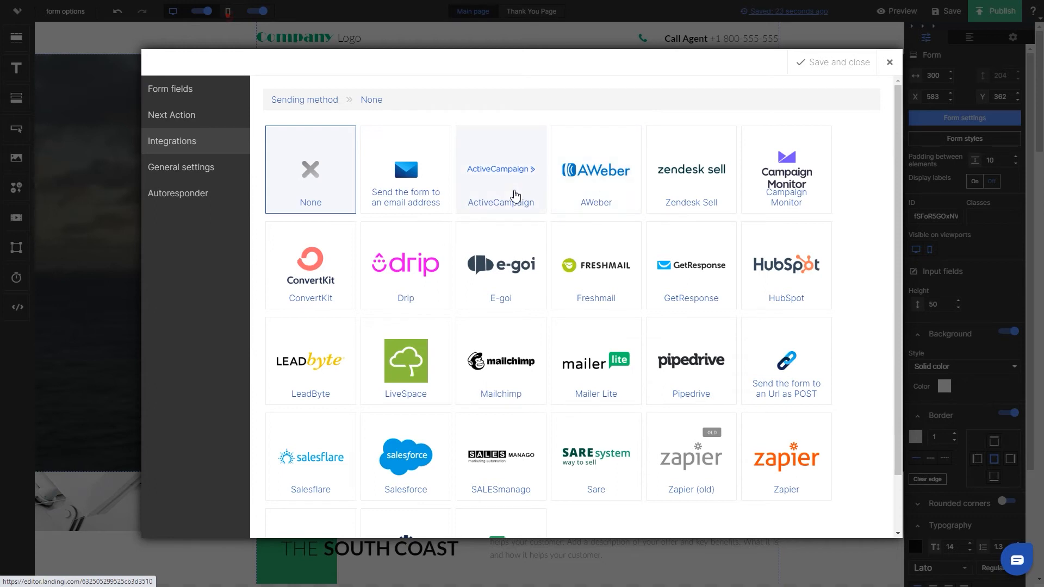
{"action": "mouse_move", "coordinate": [501, 360]}
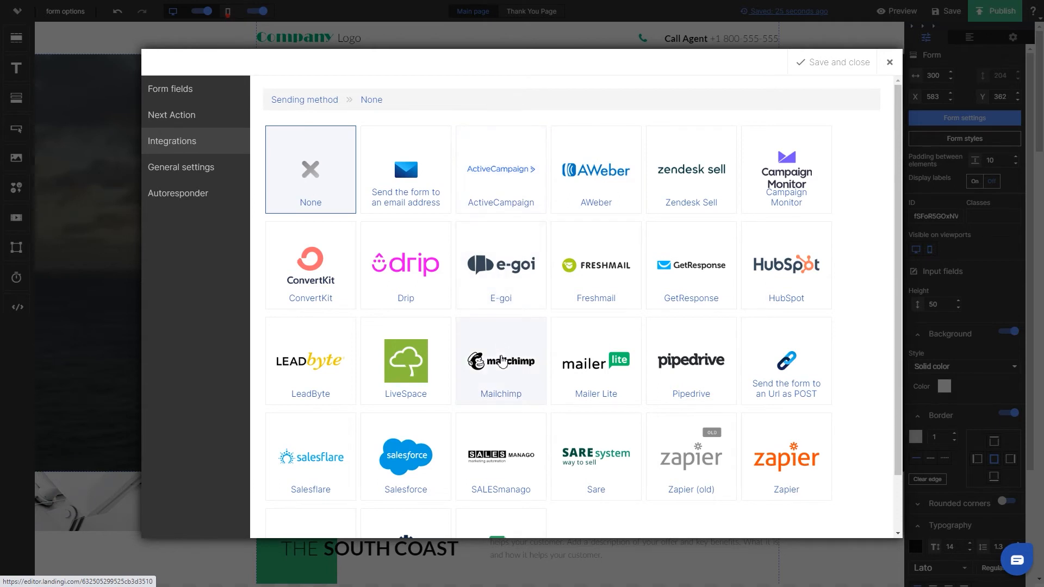
{"action": "mouse_move", "coordinate": [786, 263]}
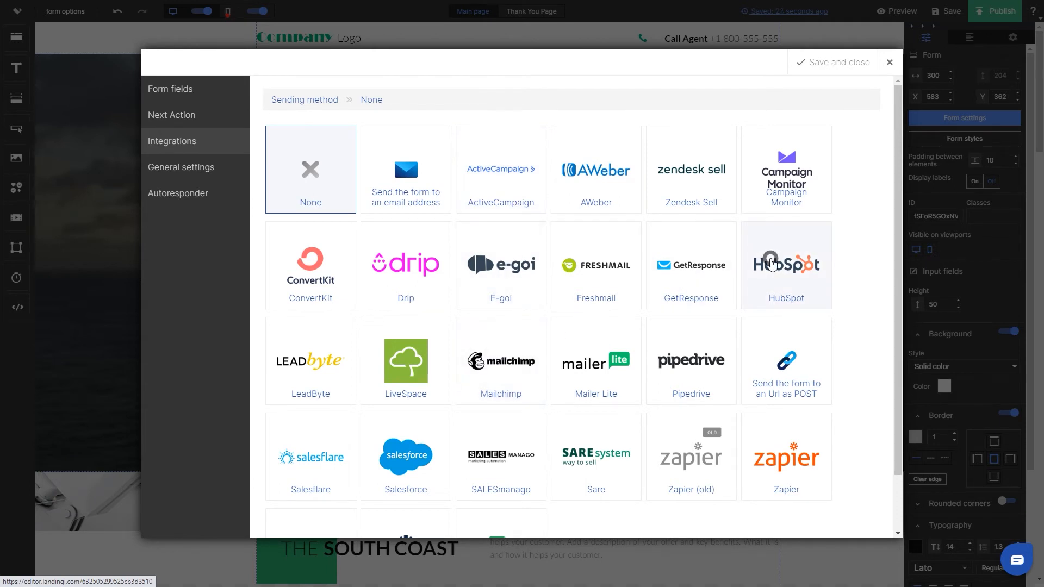
{"action": "left_click", "coordinate": [786, 263]}
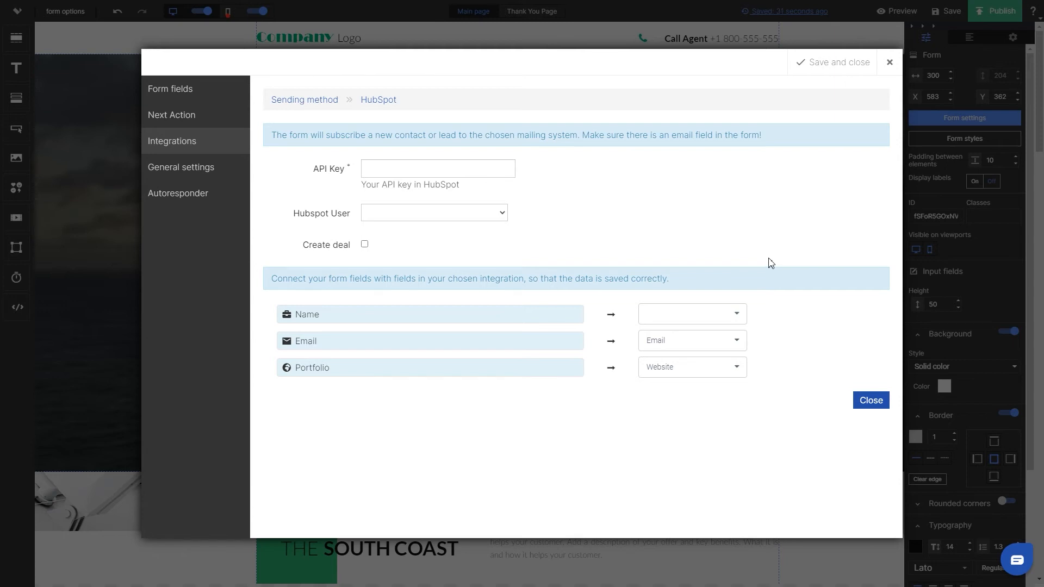
{"action": "mouse_move", "coordinate": [304, 99]}
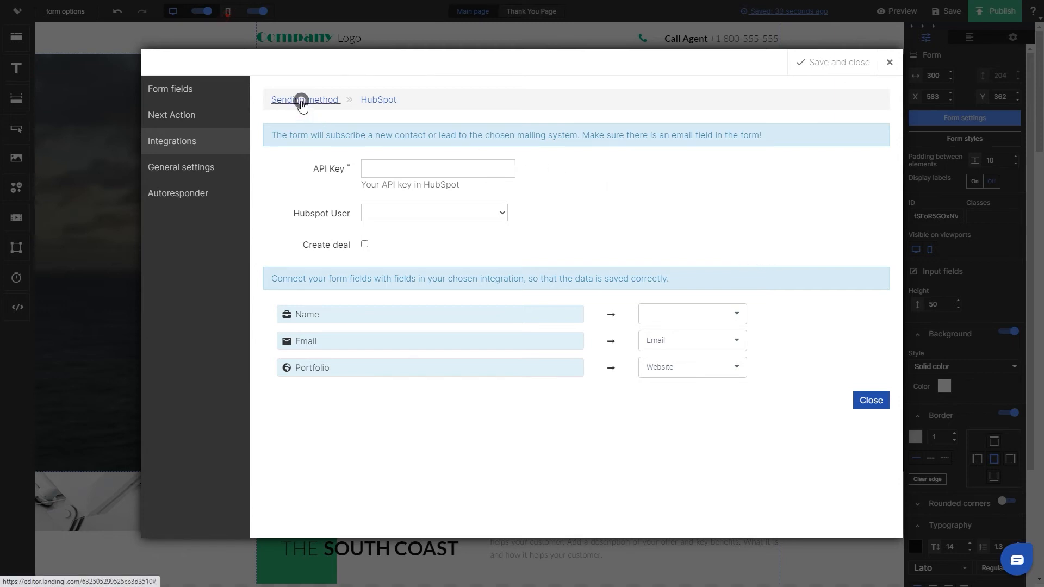
{"action": "left_click", "coordinate": [305, 99]}
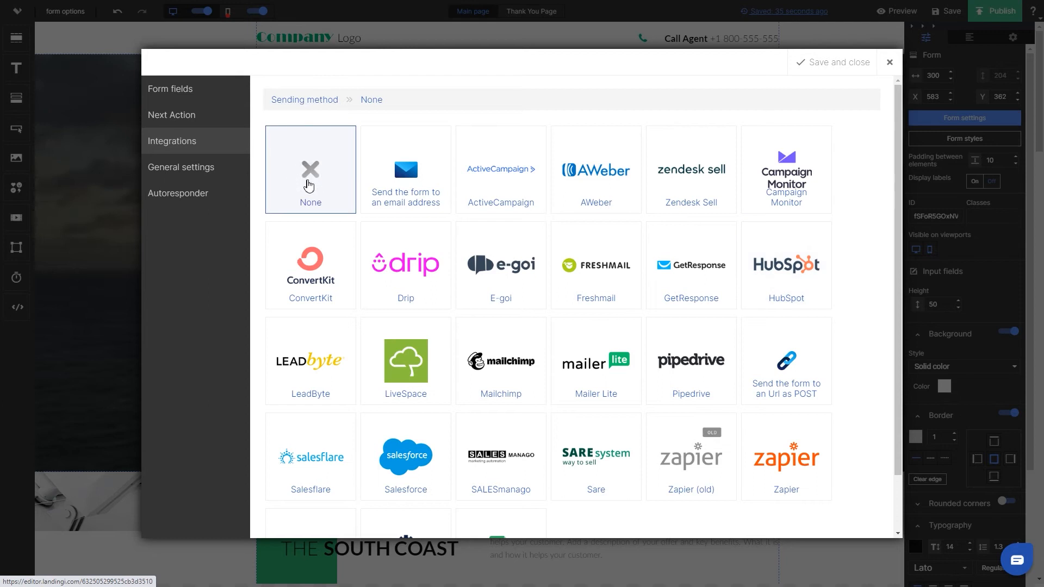
Step: Open the Autoresponder tab, leaving message title, sender and text blank
{"action": "left_click", "coordinate": [178, 193]}
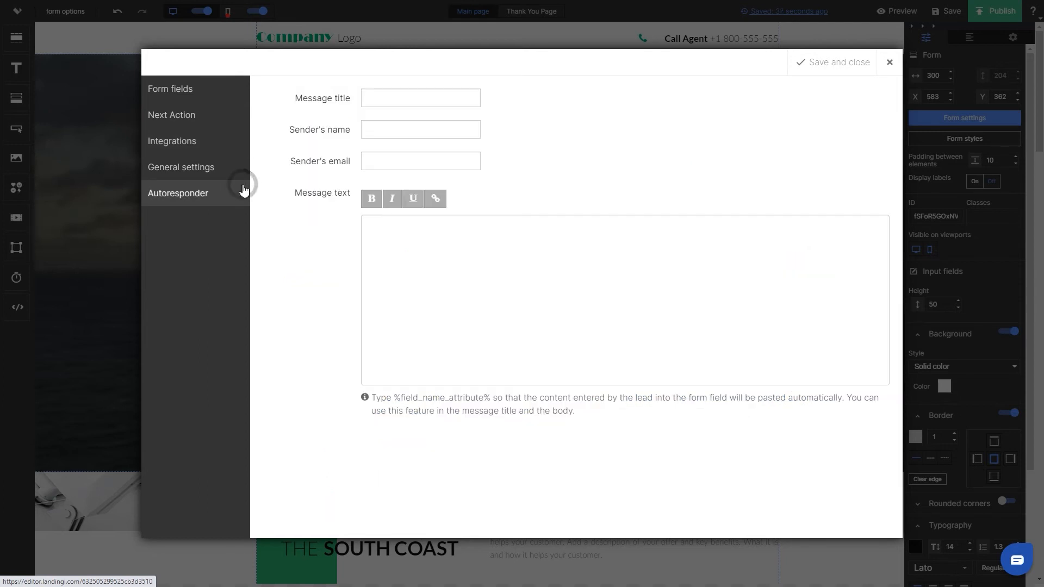
{"action": "mouse_move", "coordinate": [342, 175]}
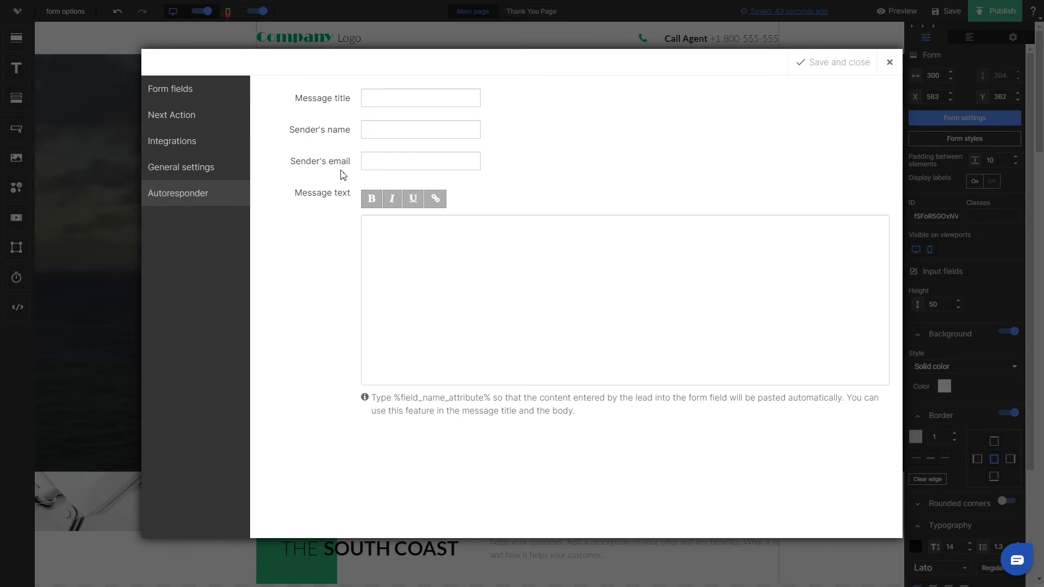
{"action": "mouse_move", "coordinate": [677, 86]}
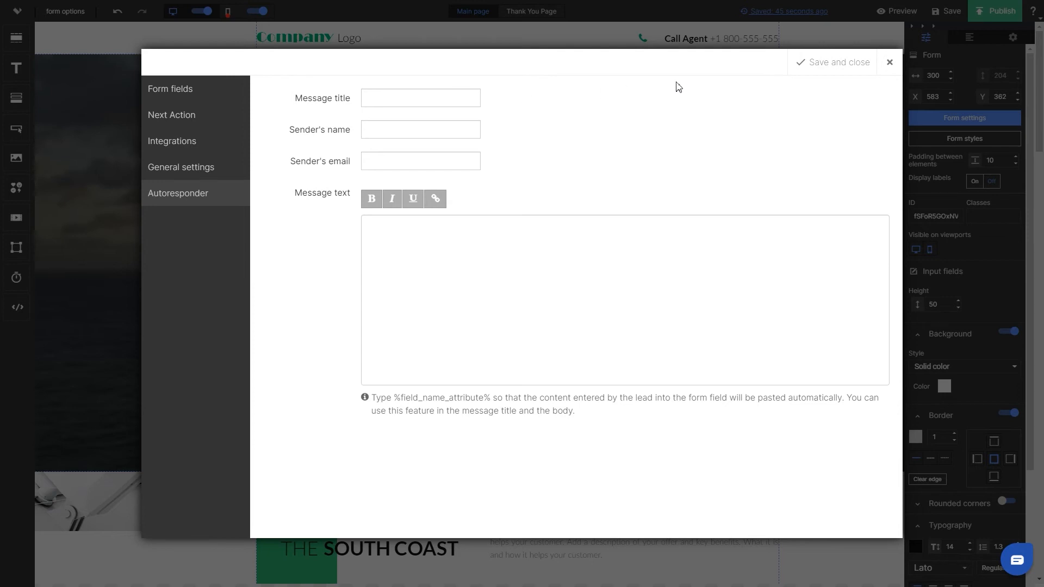
{"action": "mouse_move", "coordinate": [837, 62]}
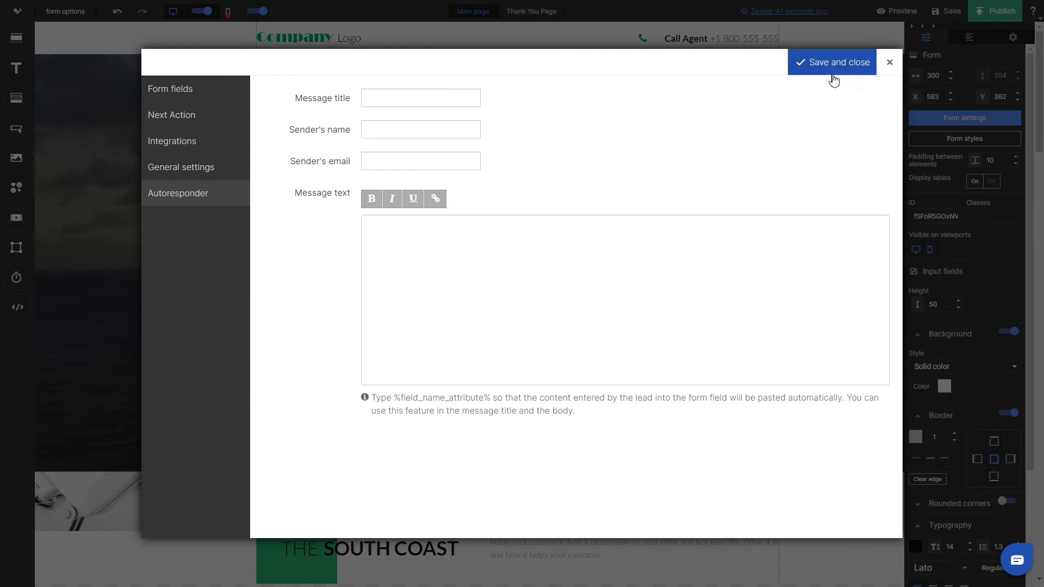
{"action": "mouse_move", "coordinate": [836, 70]}
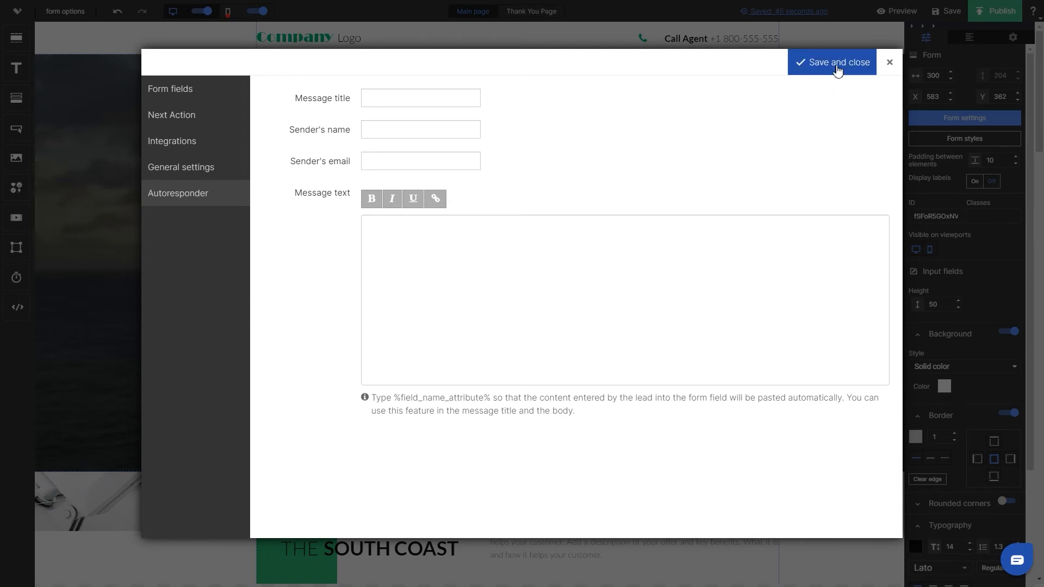
Step: Save and close the form settings, then open the white background colour swatch
{"action": "left_click", "coordinate": [832, 62]}
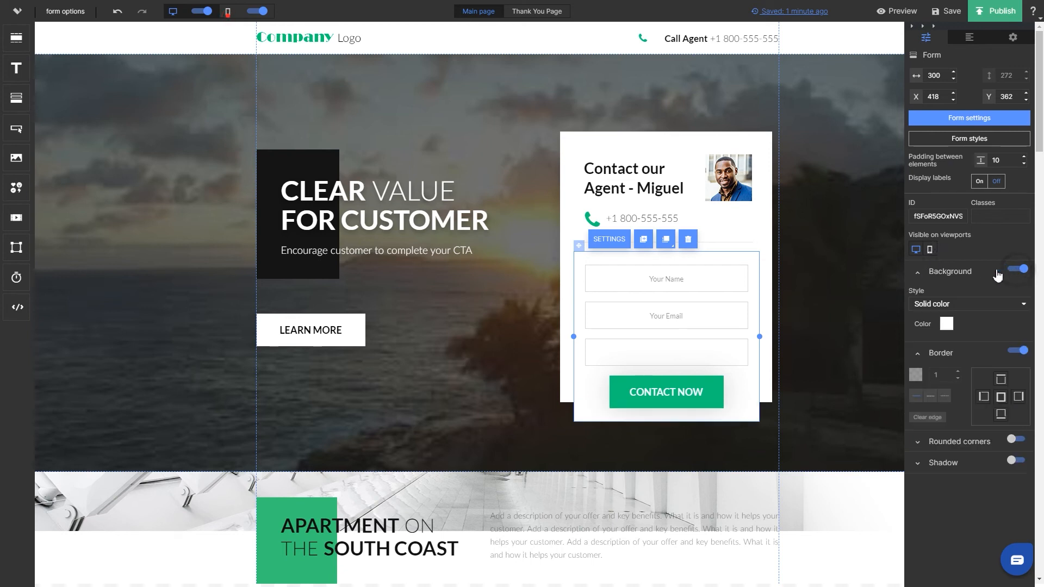
{"action": "left_click", "coordinate": [946, 324]}
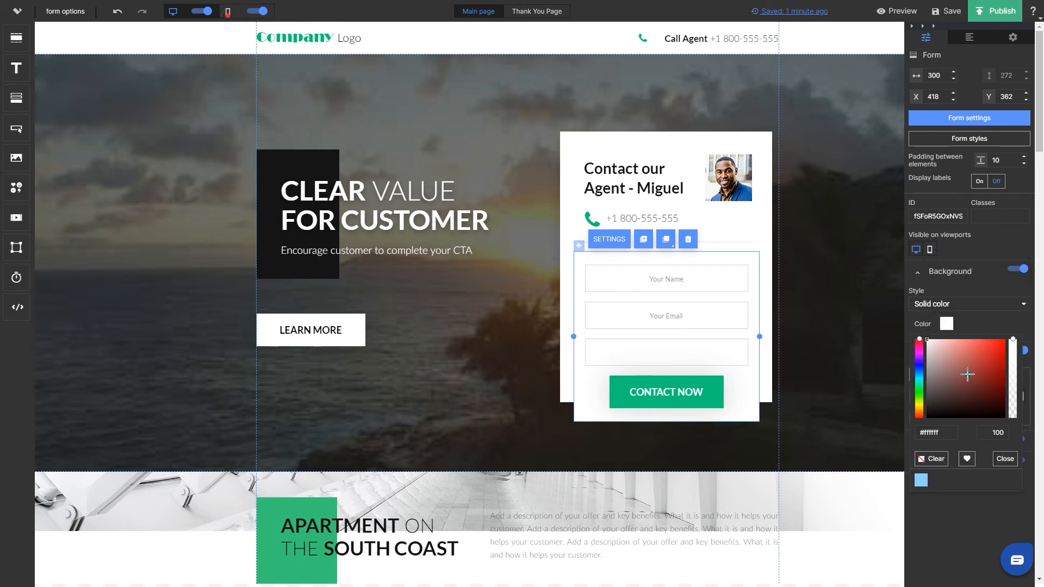